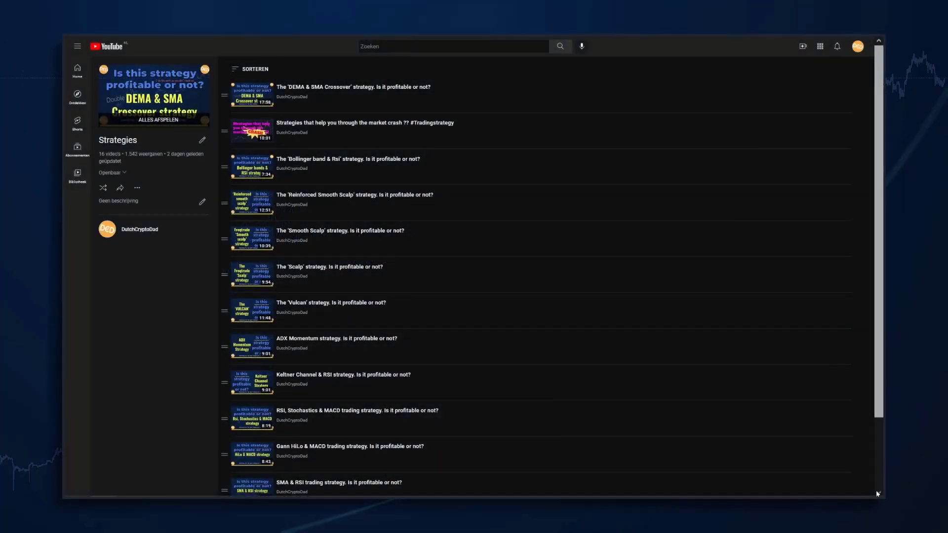
- Scroll down the Freqtrade documentation home page through its introduction and contents
scroll(down, 3)
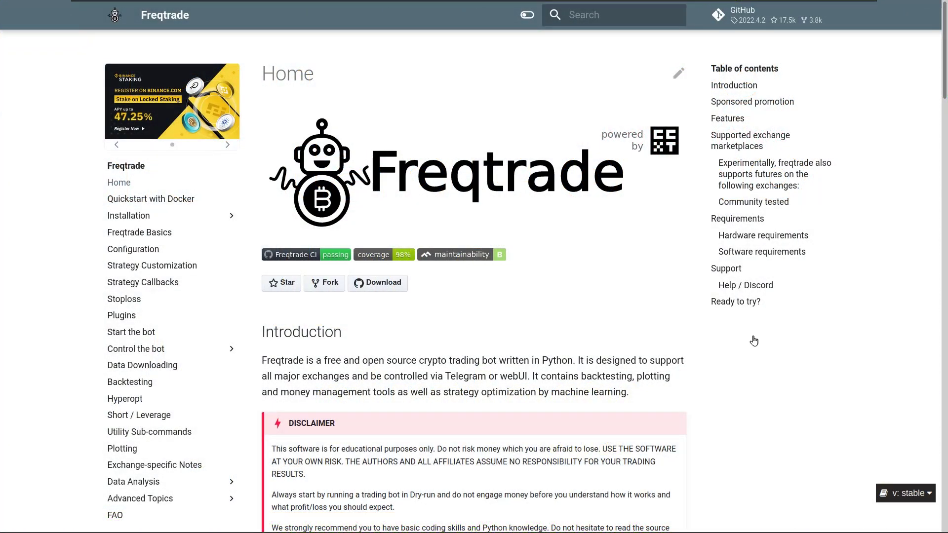
mouse_move(890, 141)
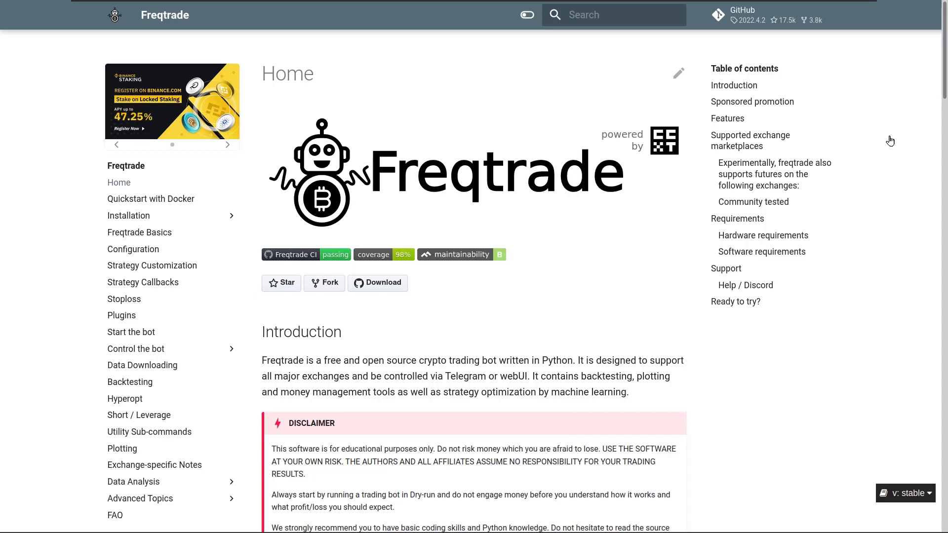
mouse_move(824, 102)
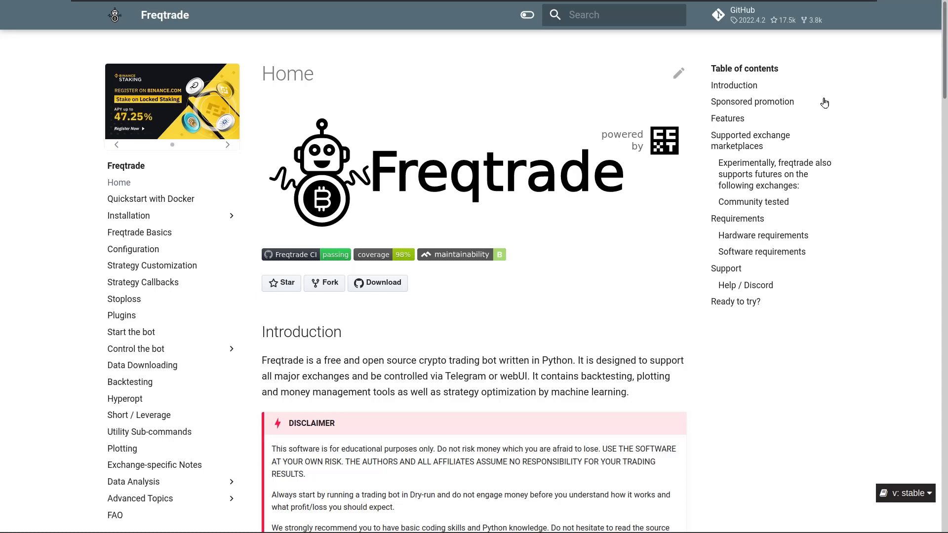
mouse_move(748, 15)
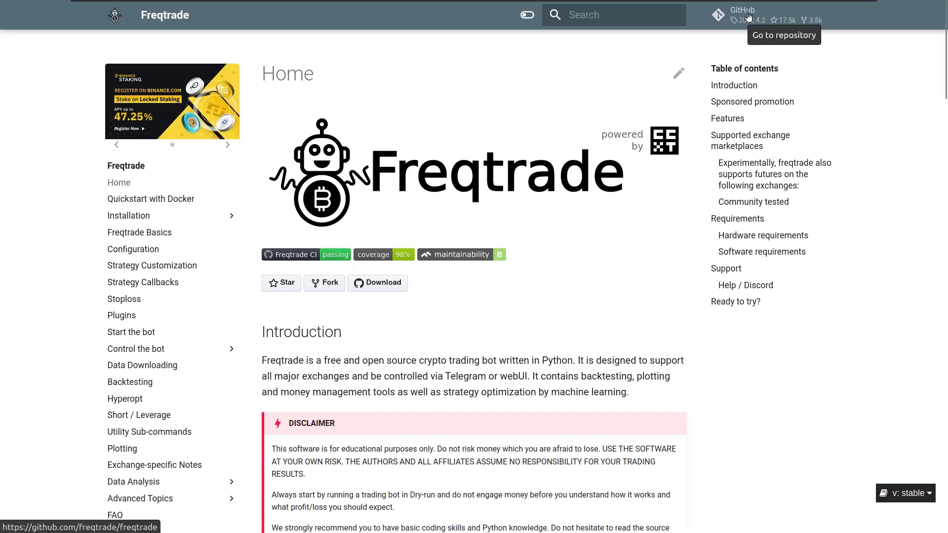
mouse_move(735, 15)
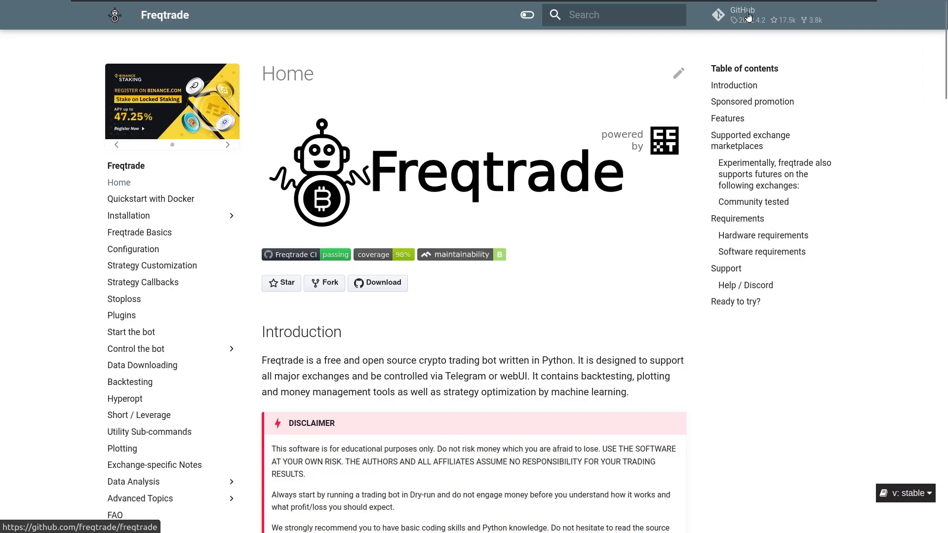
- Navigate from the freqtrade repository to the freqtrade-strategies repository via the organization page
click(733, 11)
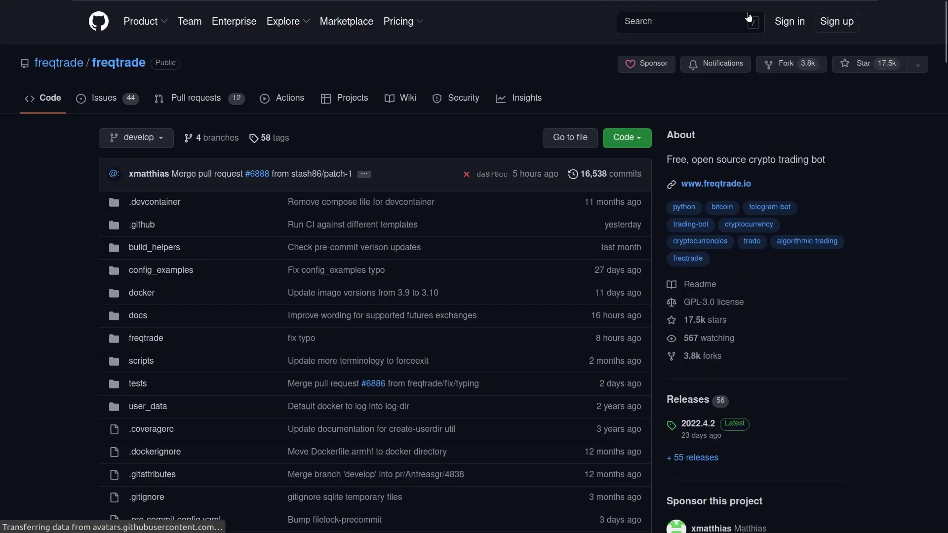
click(58, 63)
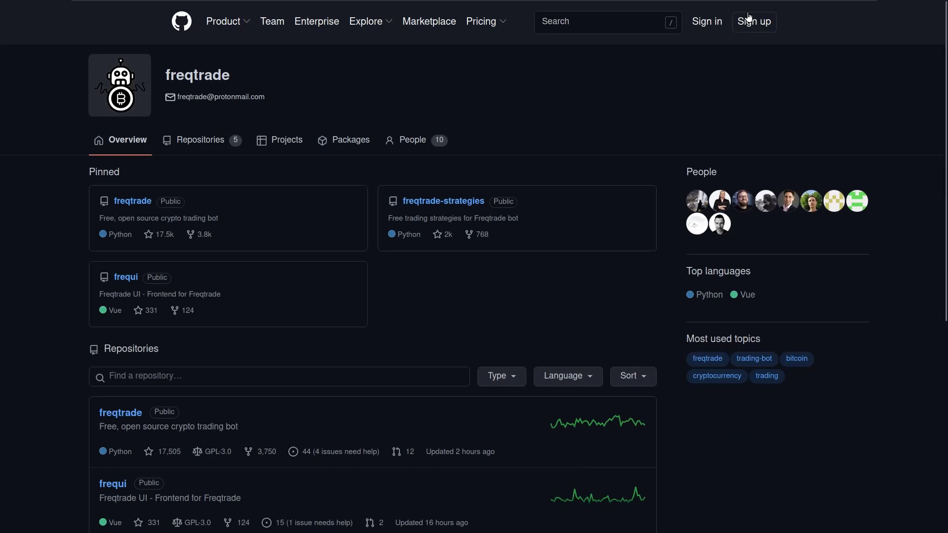
click(442, 202)
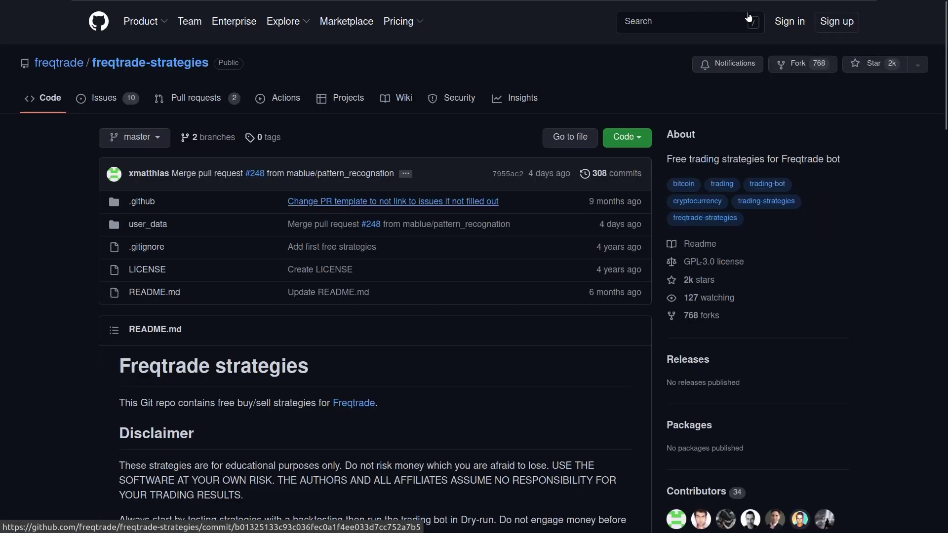
- Browse user_data/strategies/berlinguyinca and open the AdxSmas.py strategy file
click(148, 224)
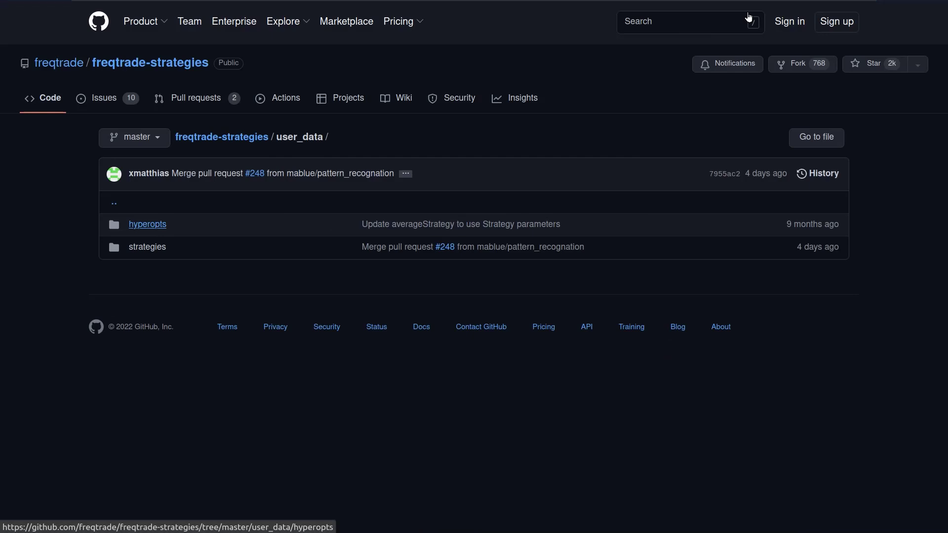
click(147, 247)
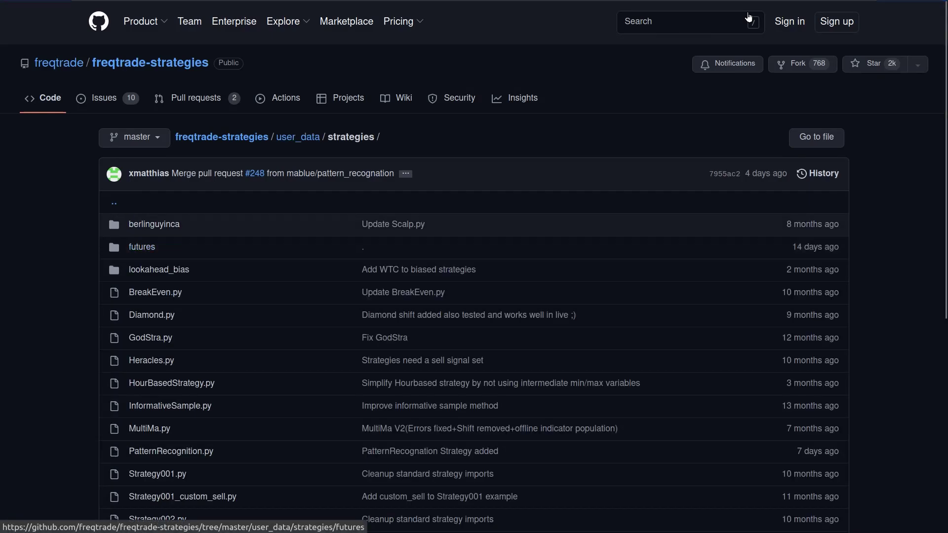
click(163, 224)
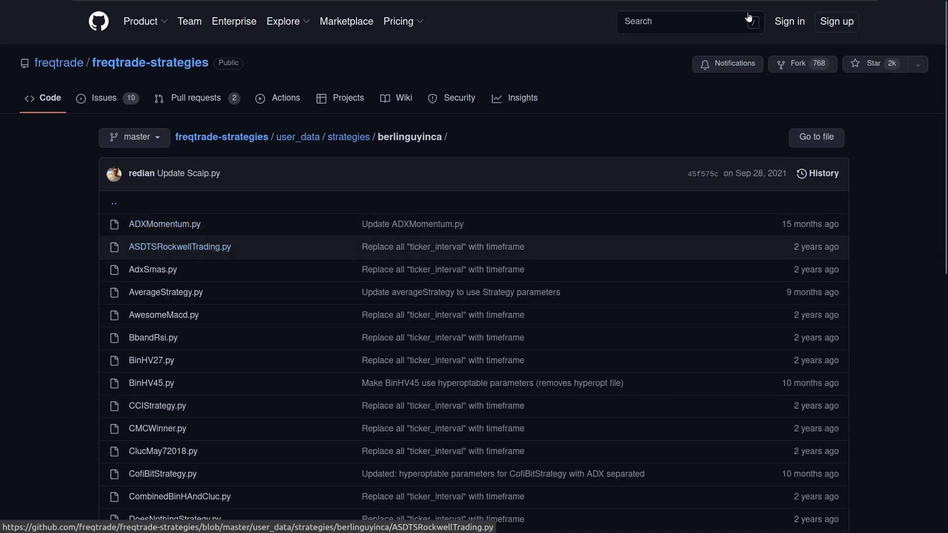
mouse_move(152, 268)
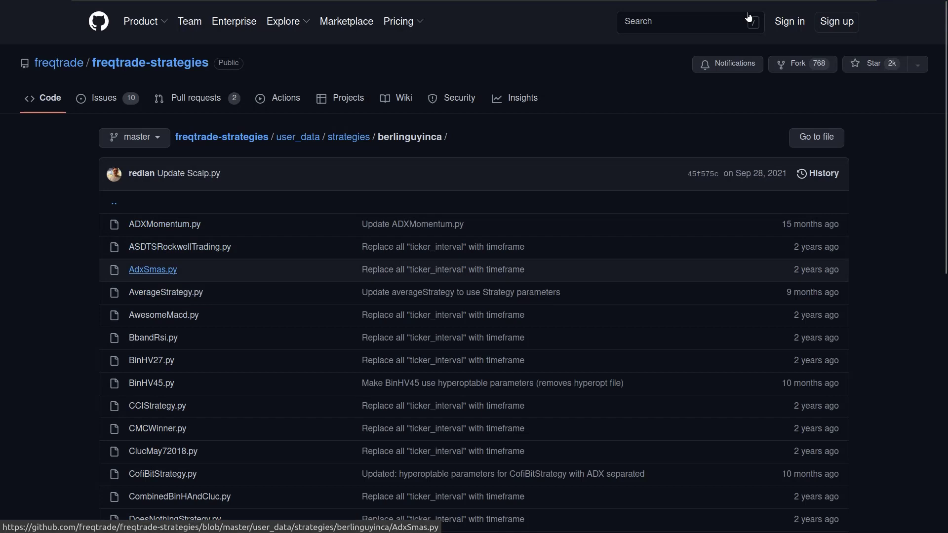
click(152, 268)
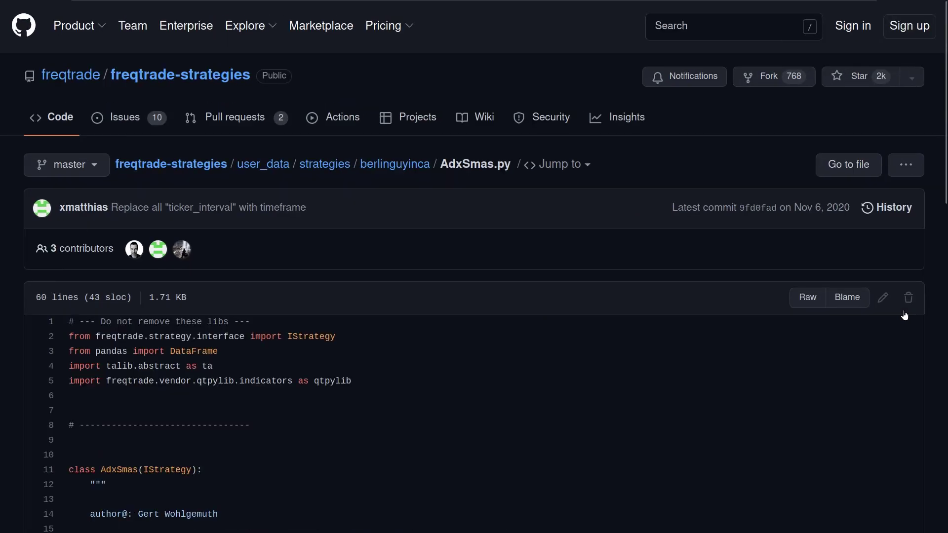
scroll(down, 3)
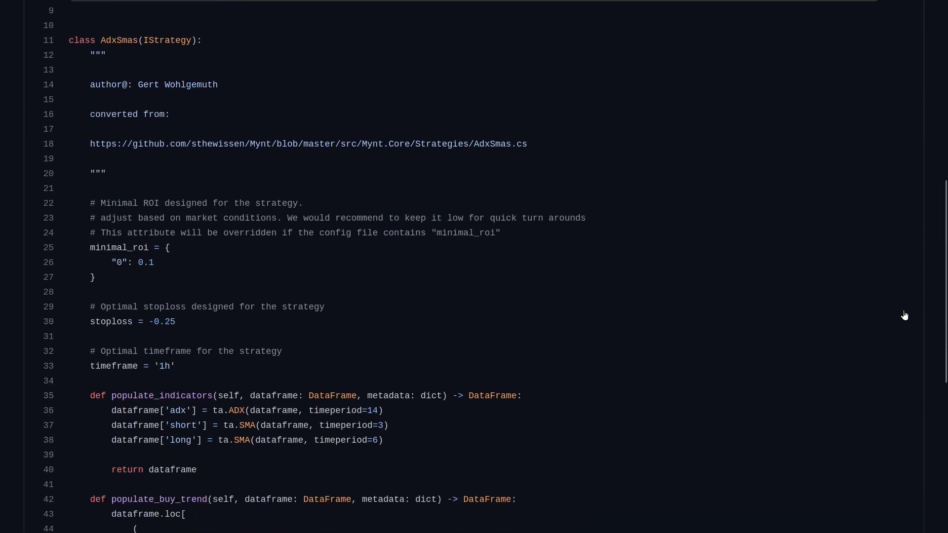
scroll(down, 3)
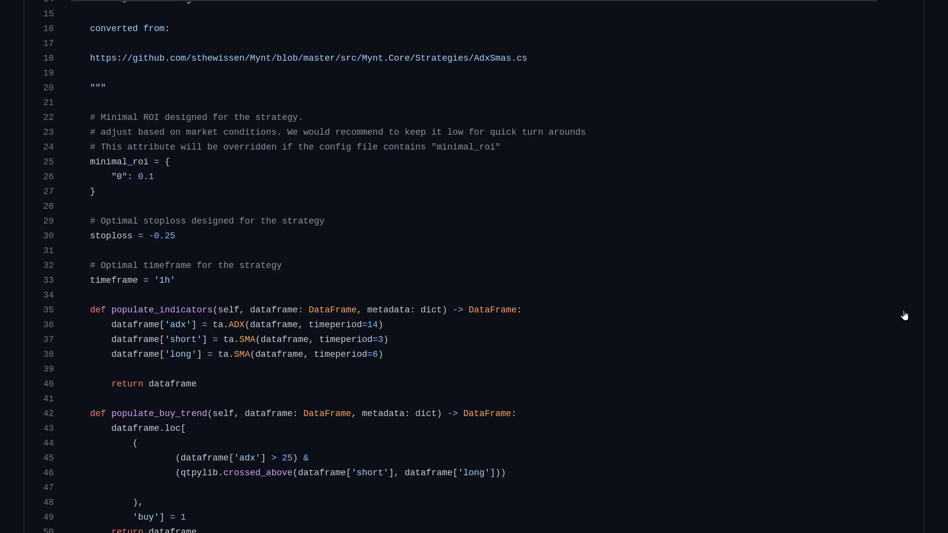
drag(97, 314, 387, 373)
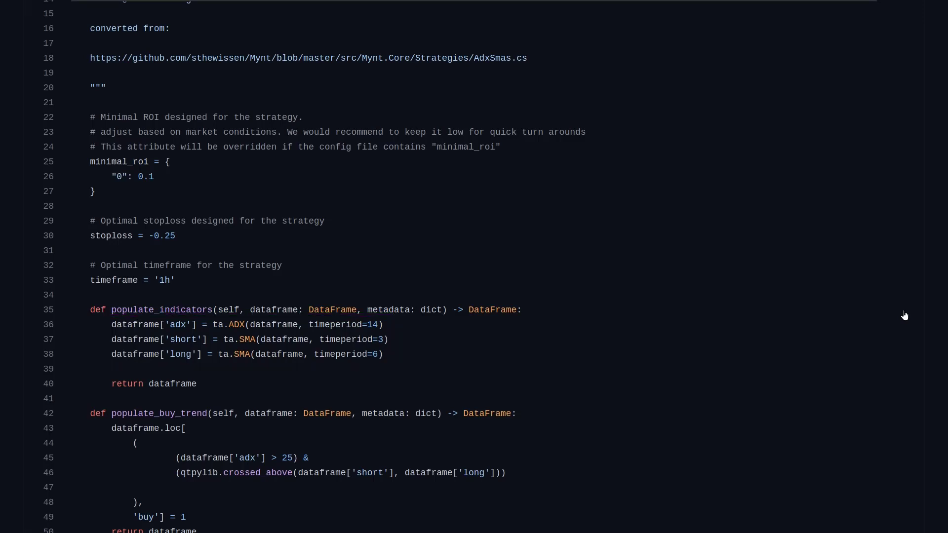
scroll(down, 3)
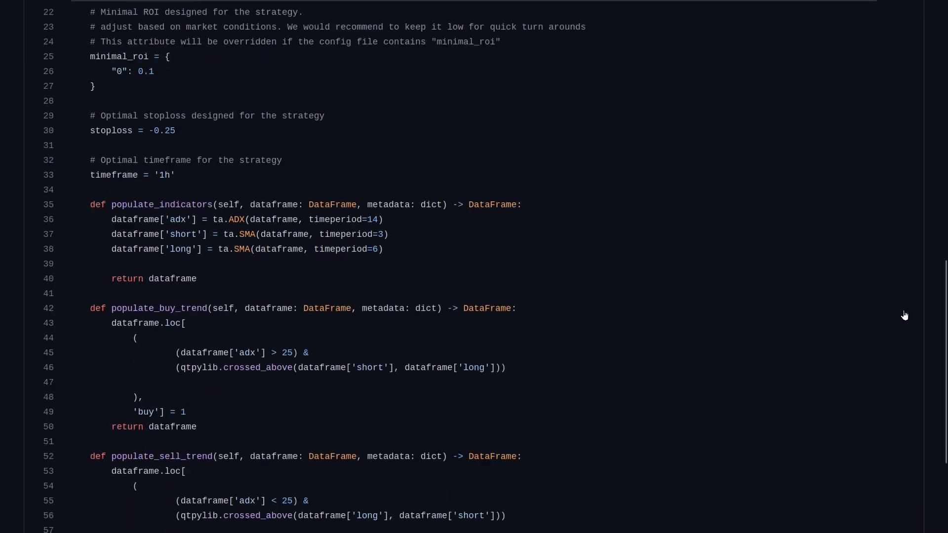
- Scroll down through the AdxSmas.py source on GitHub
scroll(down, 3)
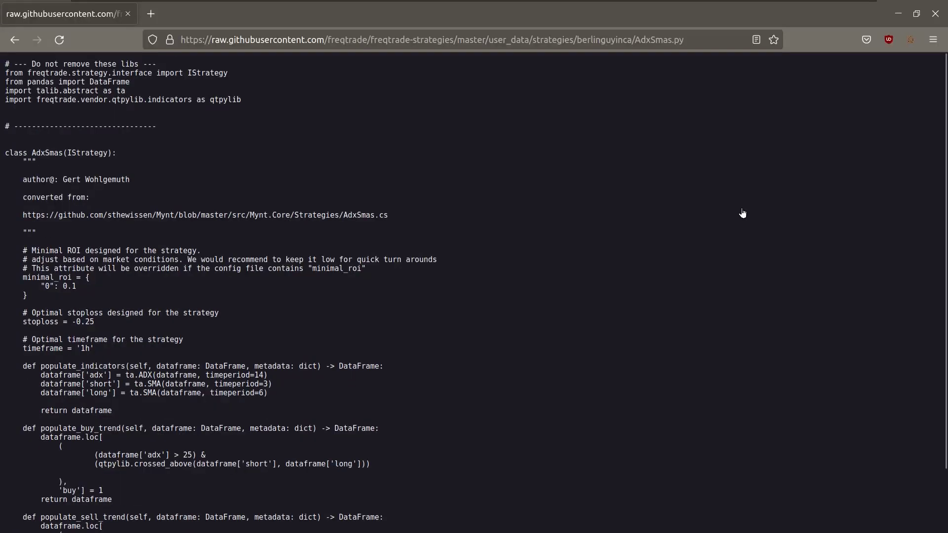
- Run wget with the raw.githubusercontent.com AdxSmas.py URL in the strategies folder
click(423, 40)
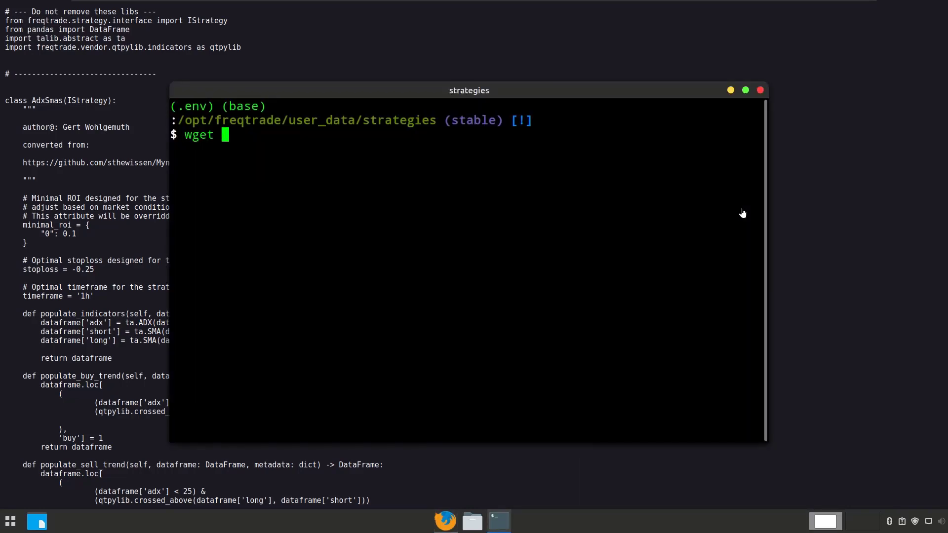
text(https://raw.githubusercontent.com/freqtrade/freqtrade-strategies/master/user_data/strategies/berlinguyinca/AdxSmas.py)
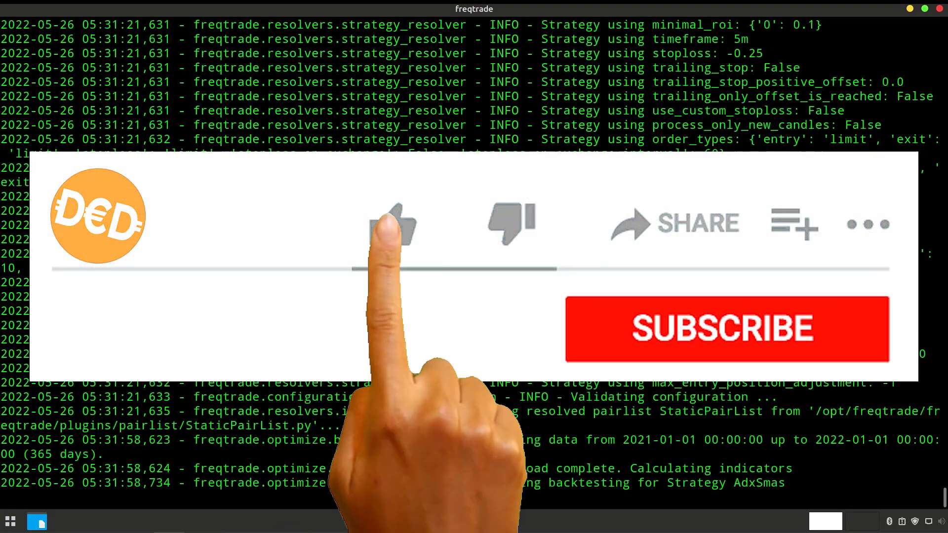
click(390, 224)
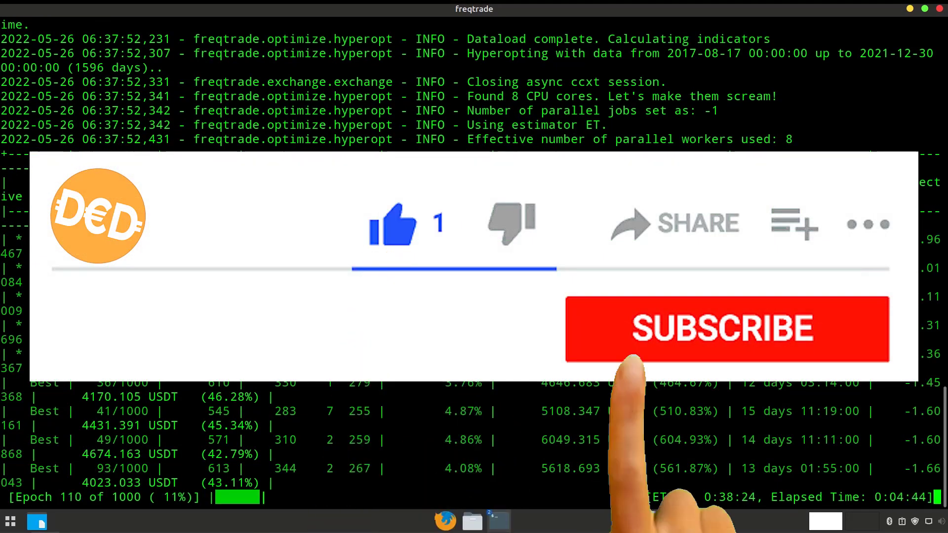
- Enter the 6,821.59 Hyperopt 1d balance in the comparison sheet and return to the backtest output
click(727, 327)
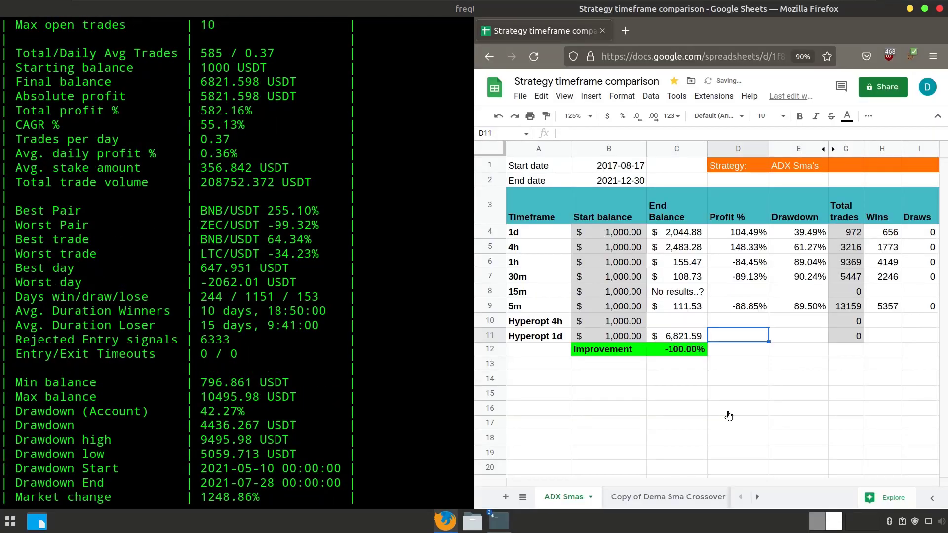
click(496, 521)
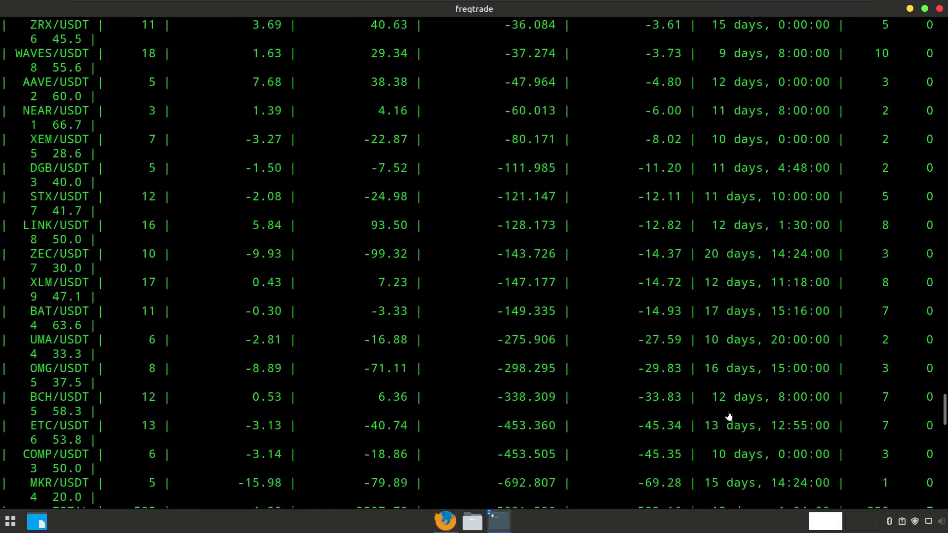